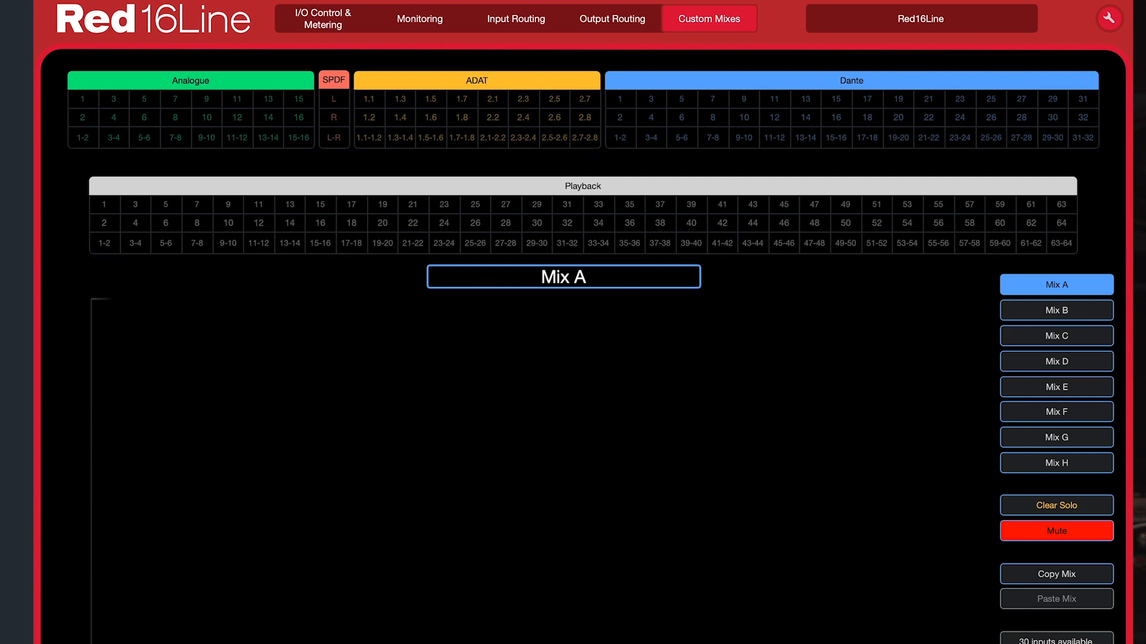
Step: Add Analogue 1-2, input 7 and input 10 as faders in Mix A
click(83, 138)
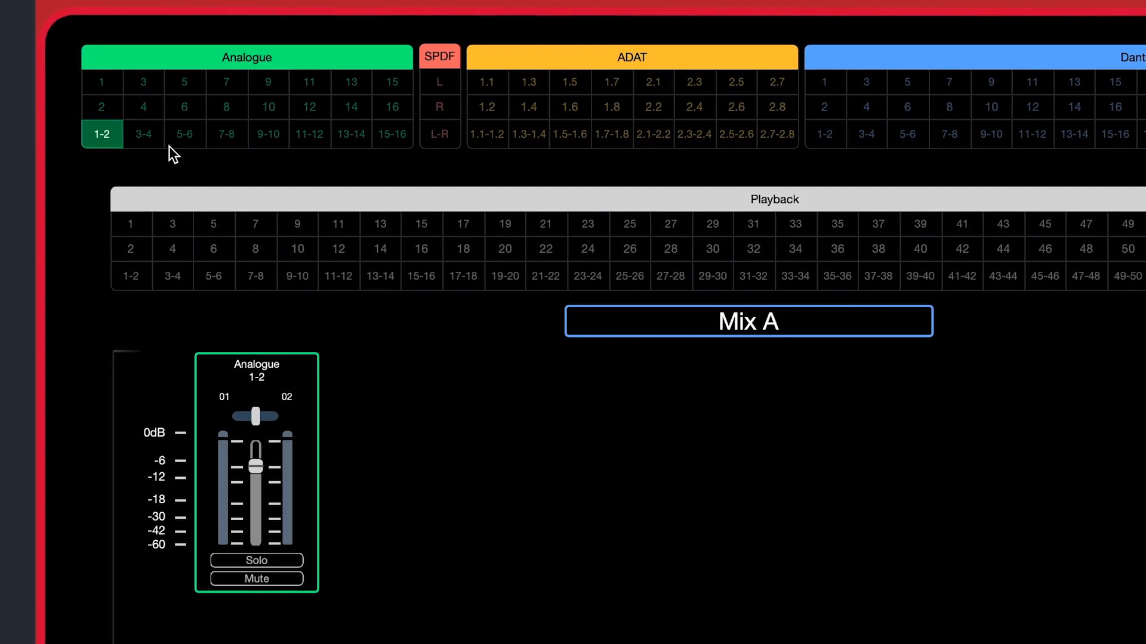
click(225, 81)
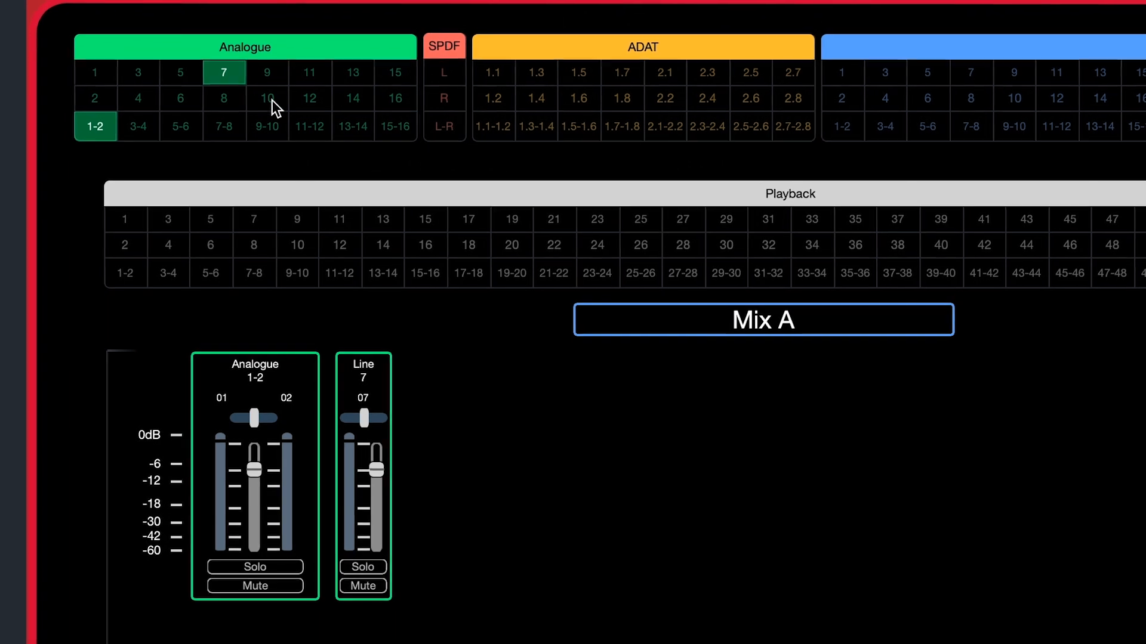
click(266, 99)
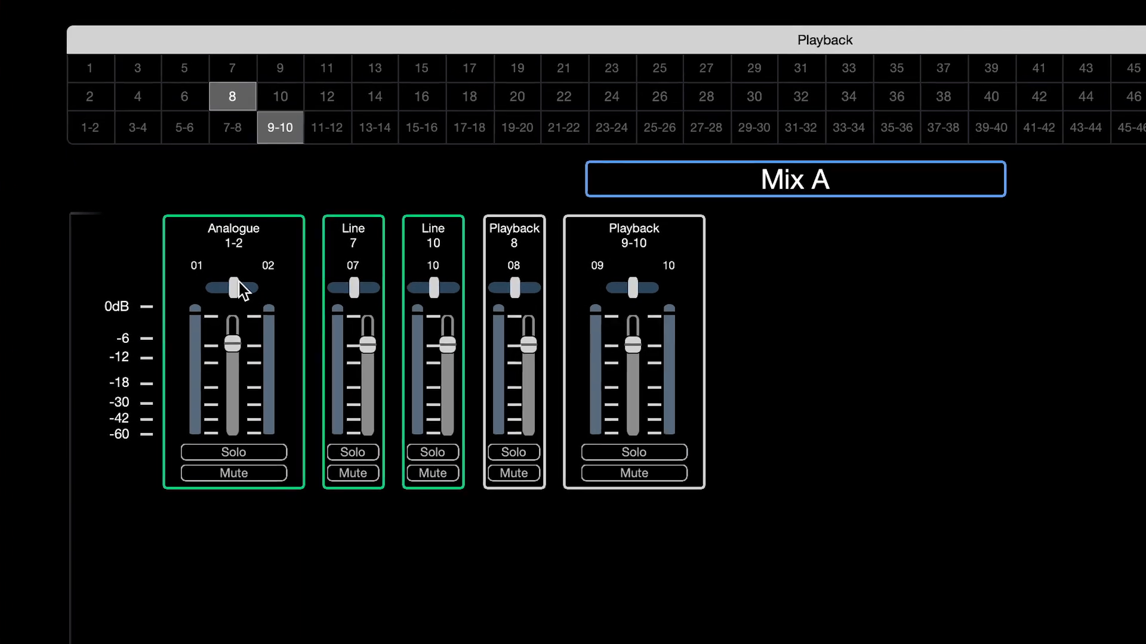
Step: Solo the Analogue 1-2 channel and nudge its pan slider slightly
click(225, 477)
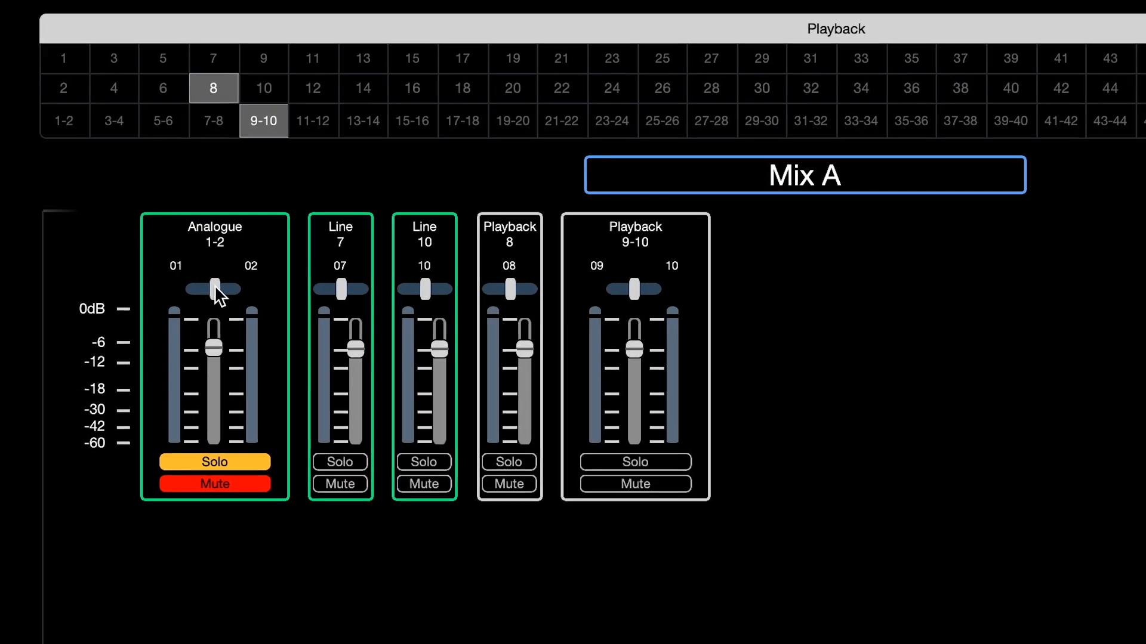
drag(214, 289, 223, 289)
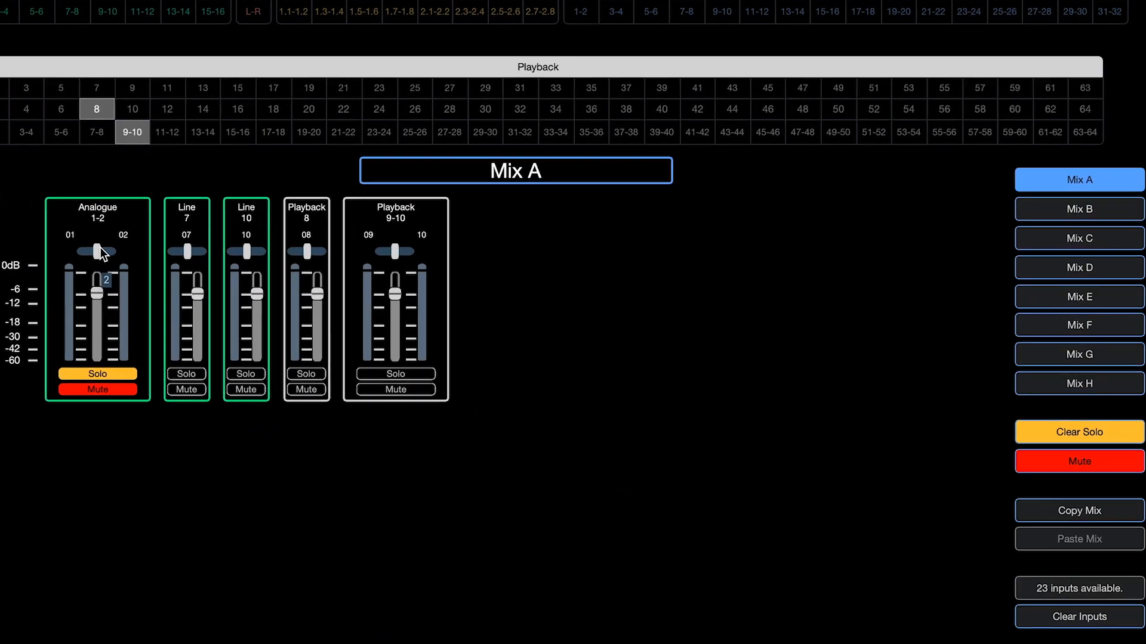
Step: Step through Mixes B, D and F to Mix H, then solo Playback 9-10
click(1079, 209)
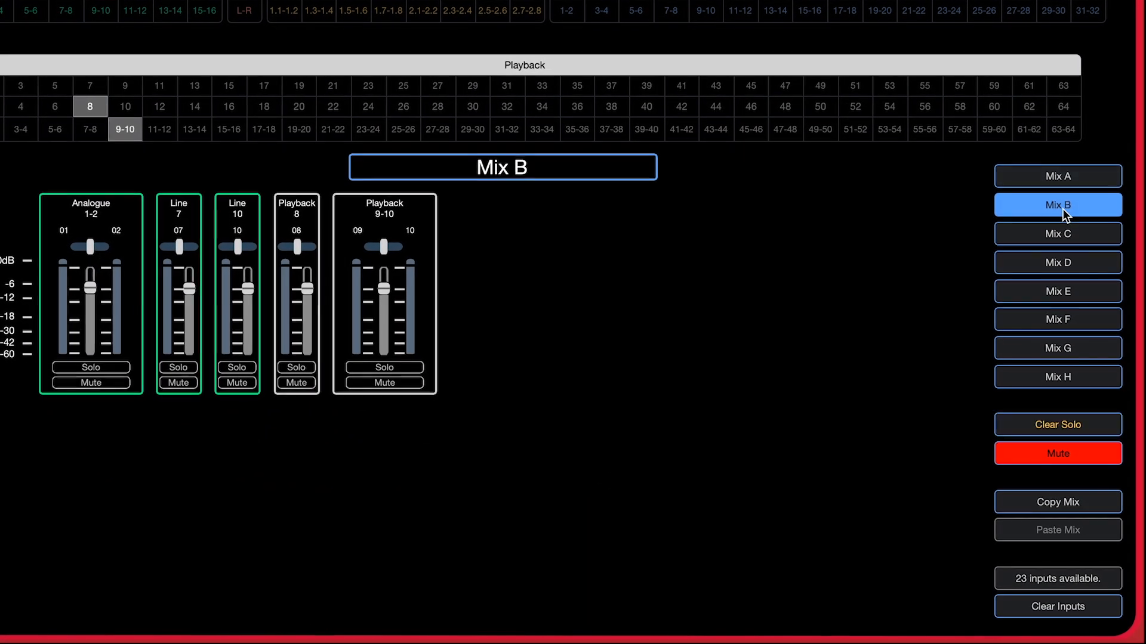
click(1055, 262)
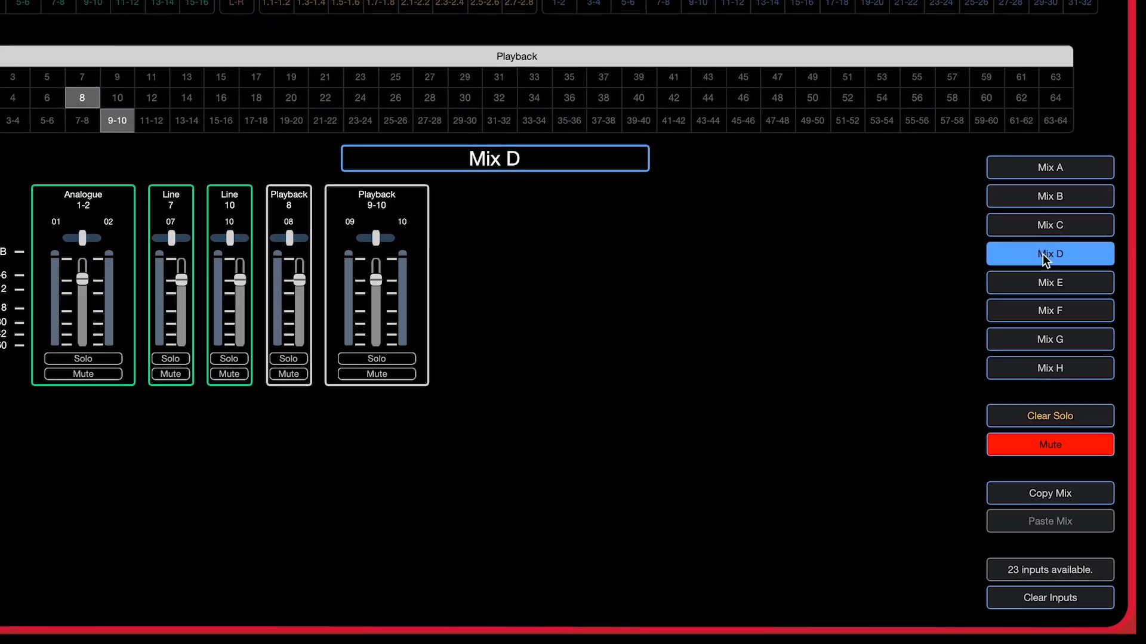
click(1049, 283)
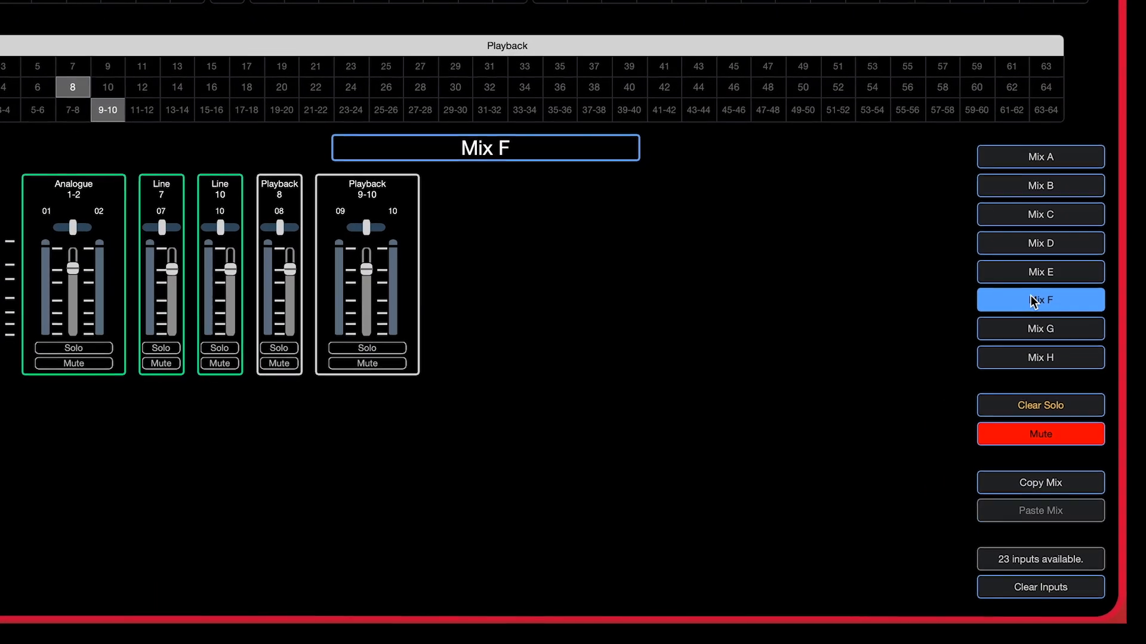
click(1039, 357)
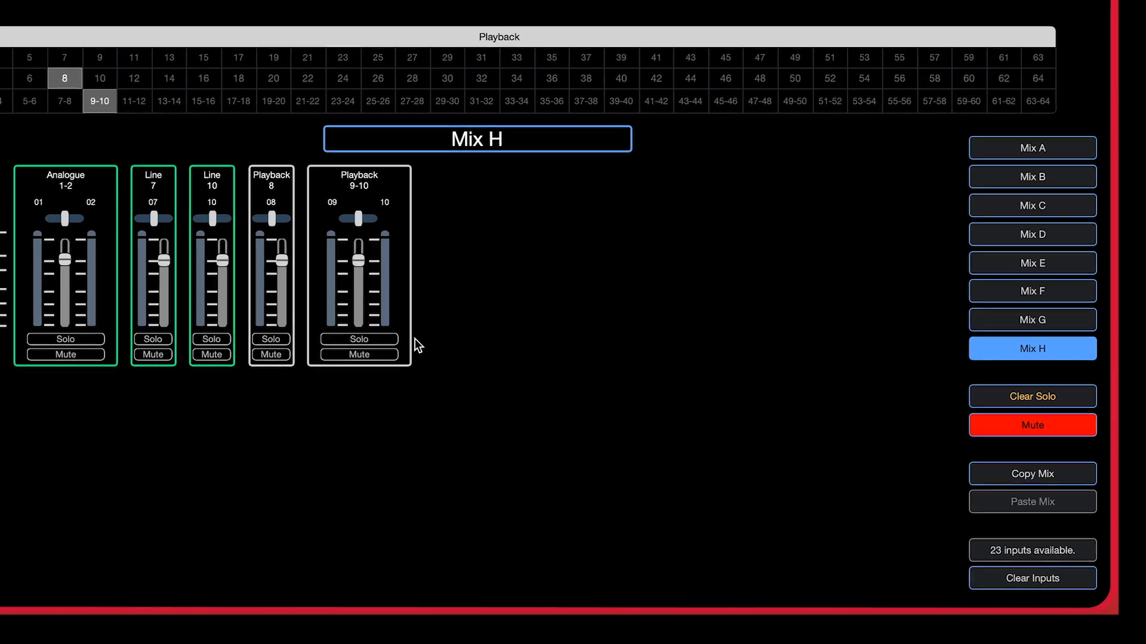
click(358, 339)
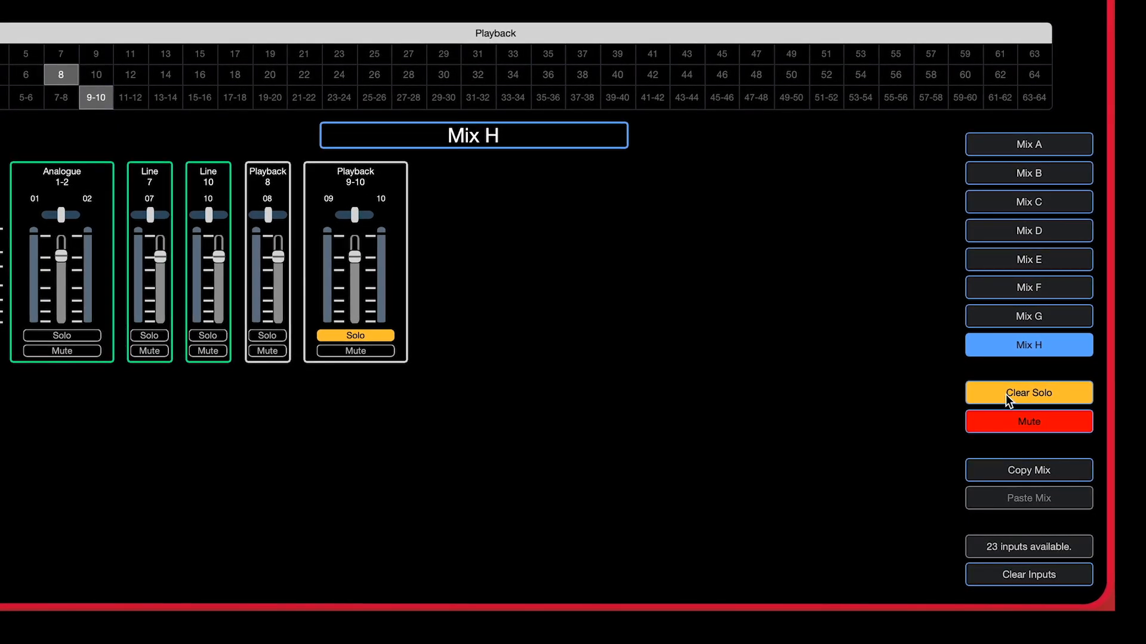
Step: Clear all solos, copy Mix H, and bring up the Clear Inputs confirmation
click(1028, 392)
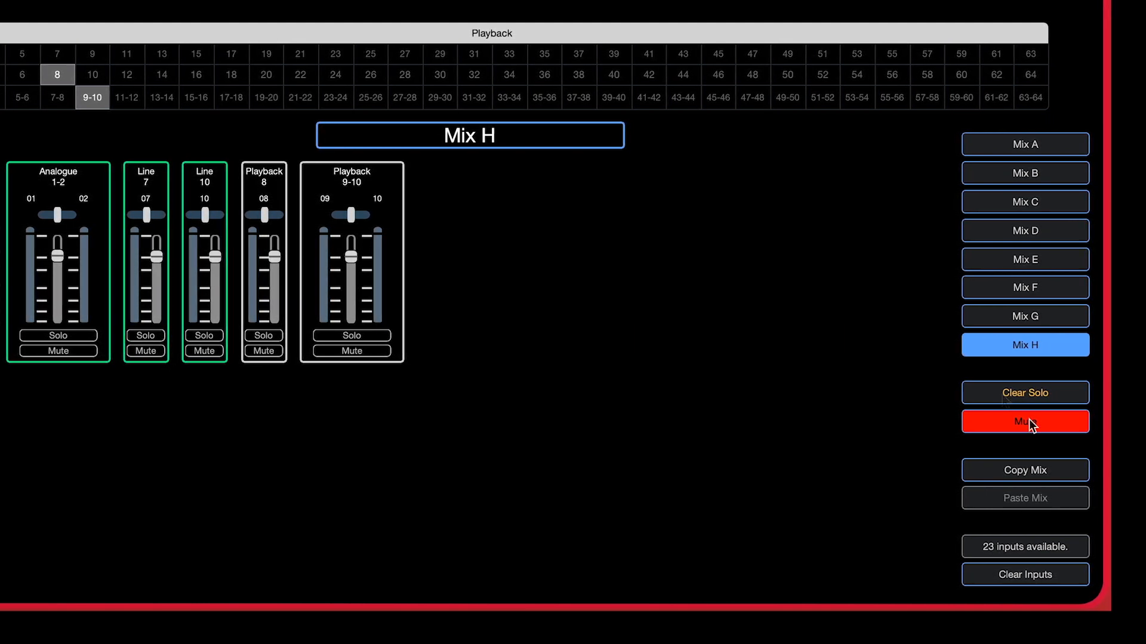
click(1024, 422)
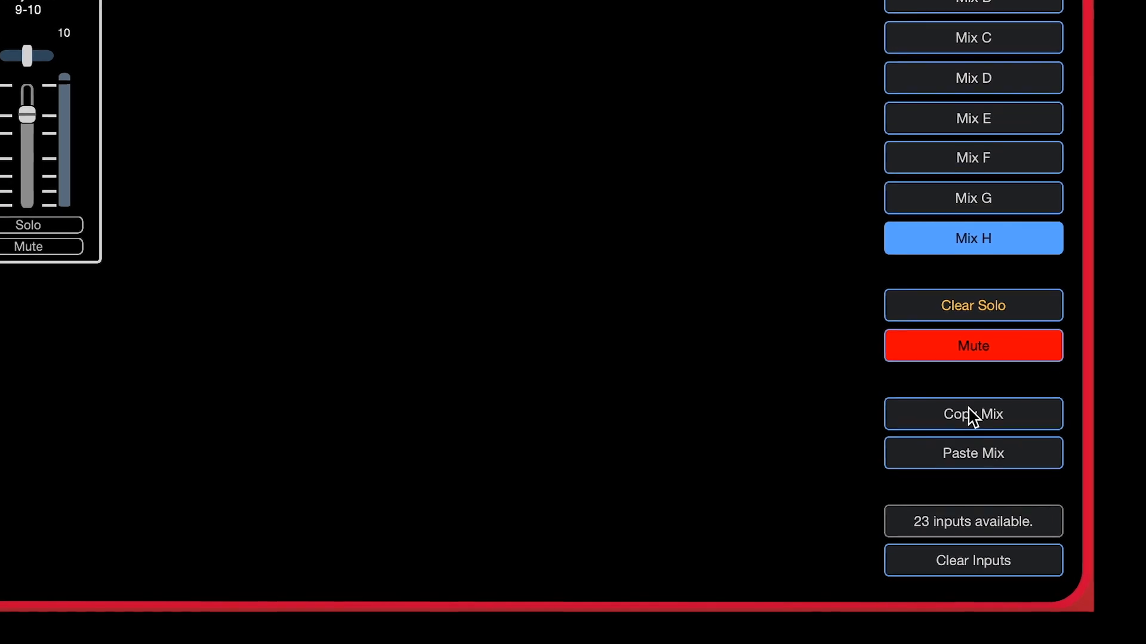
scroll(down, 3)
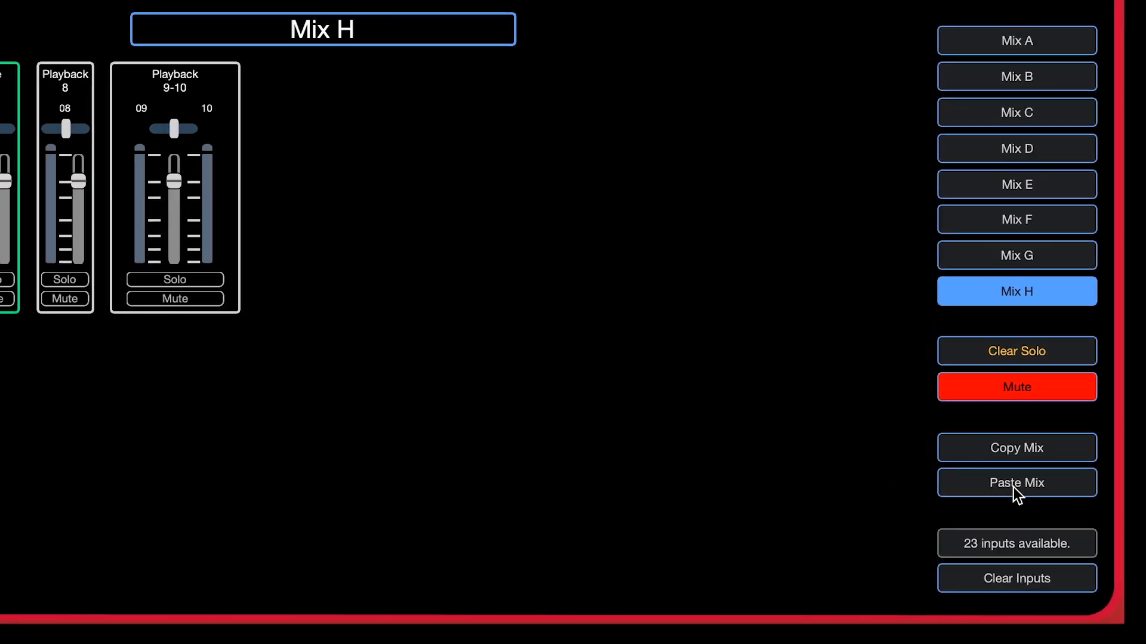
click(1015, 578)
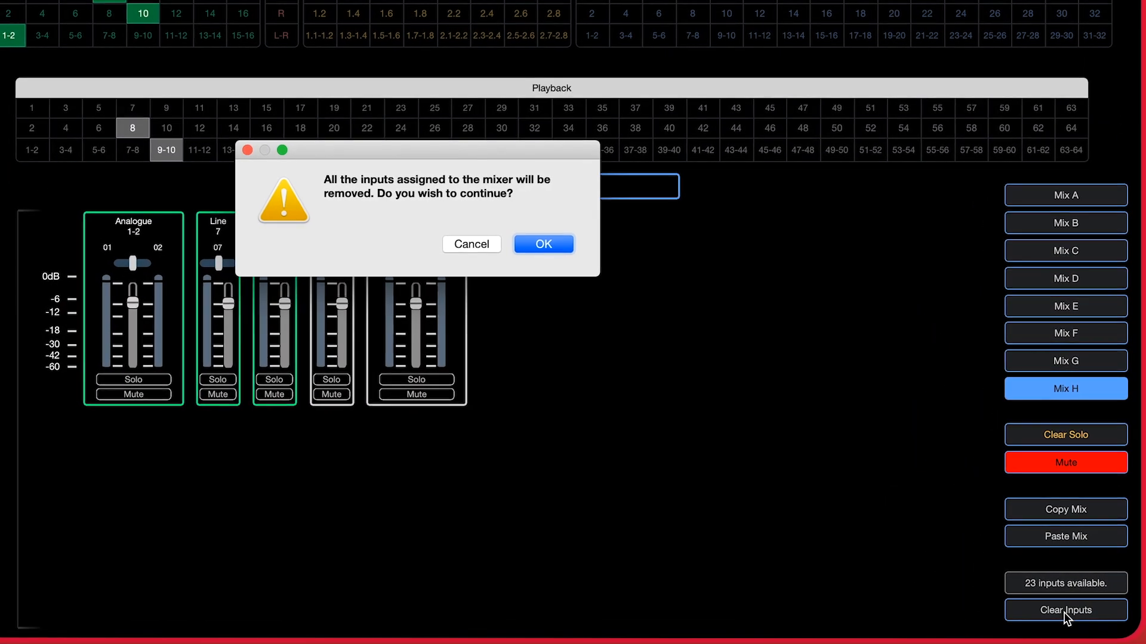
Step: Confirm removing all mixer inputs, then return to the now-empty Mix A
click(543, 244)
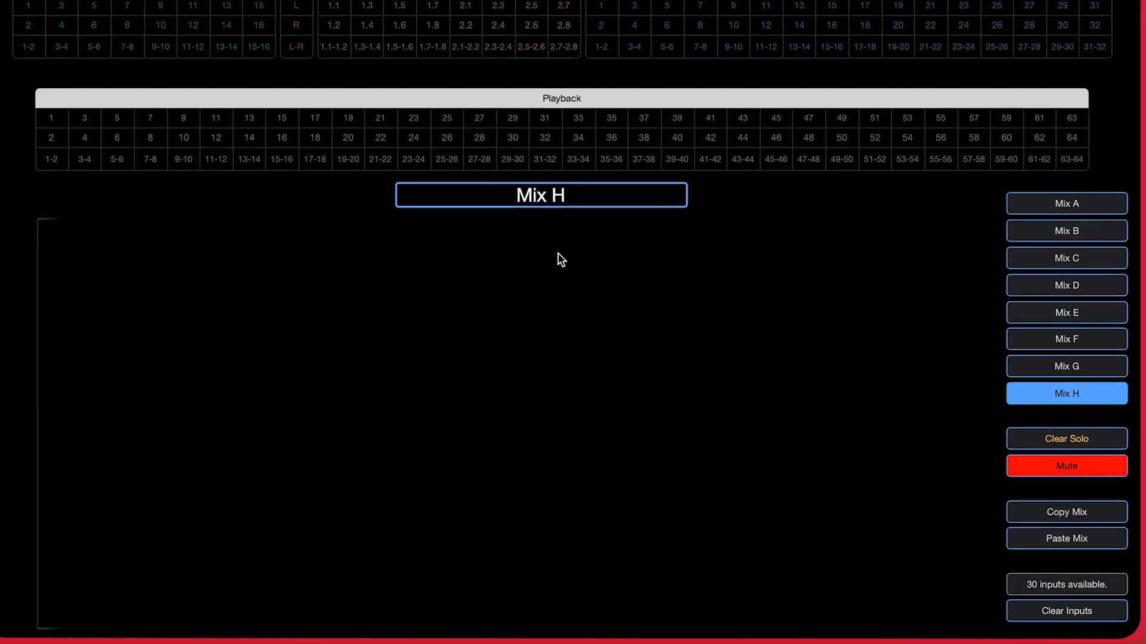
click(1066, 203)
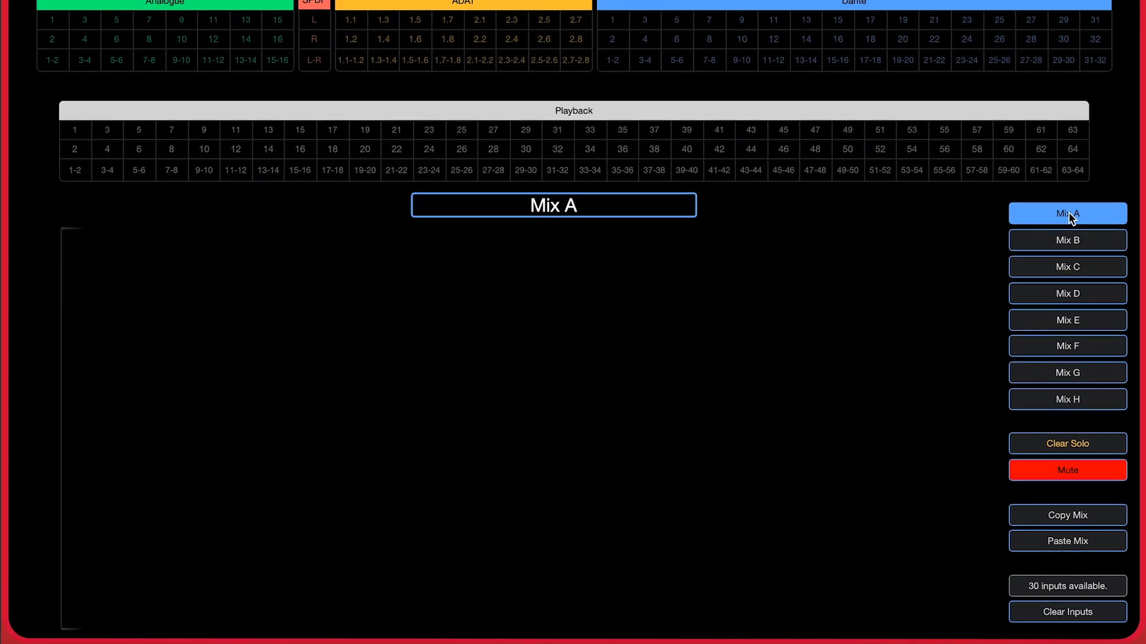